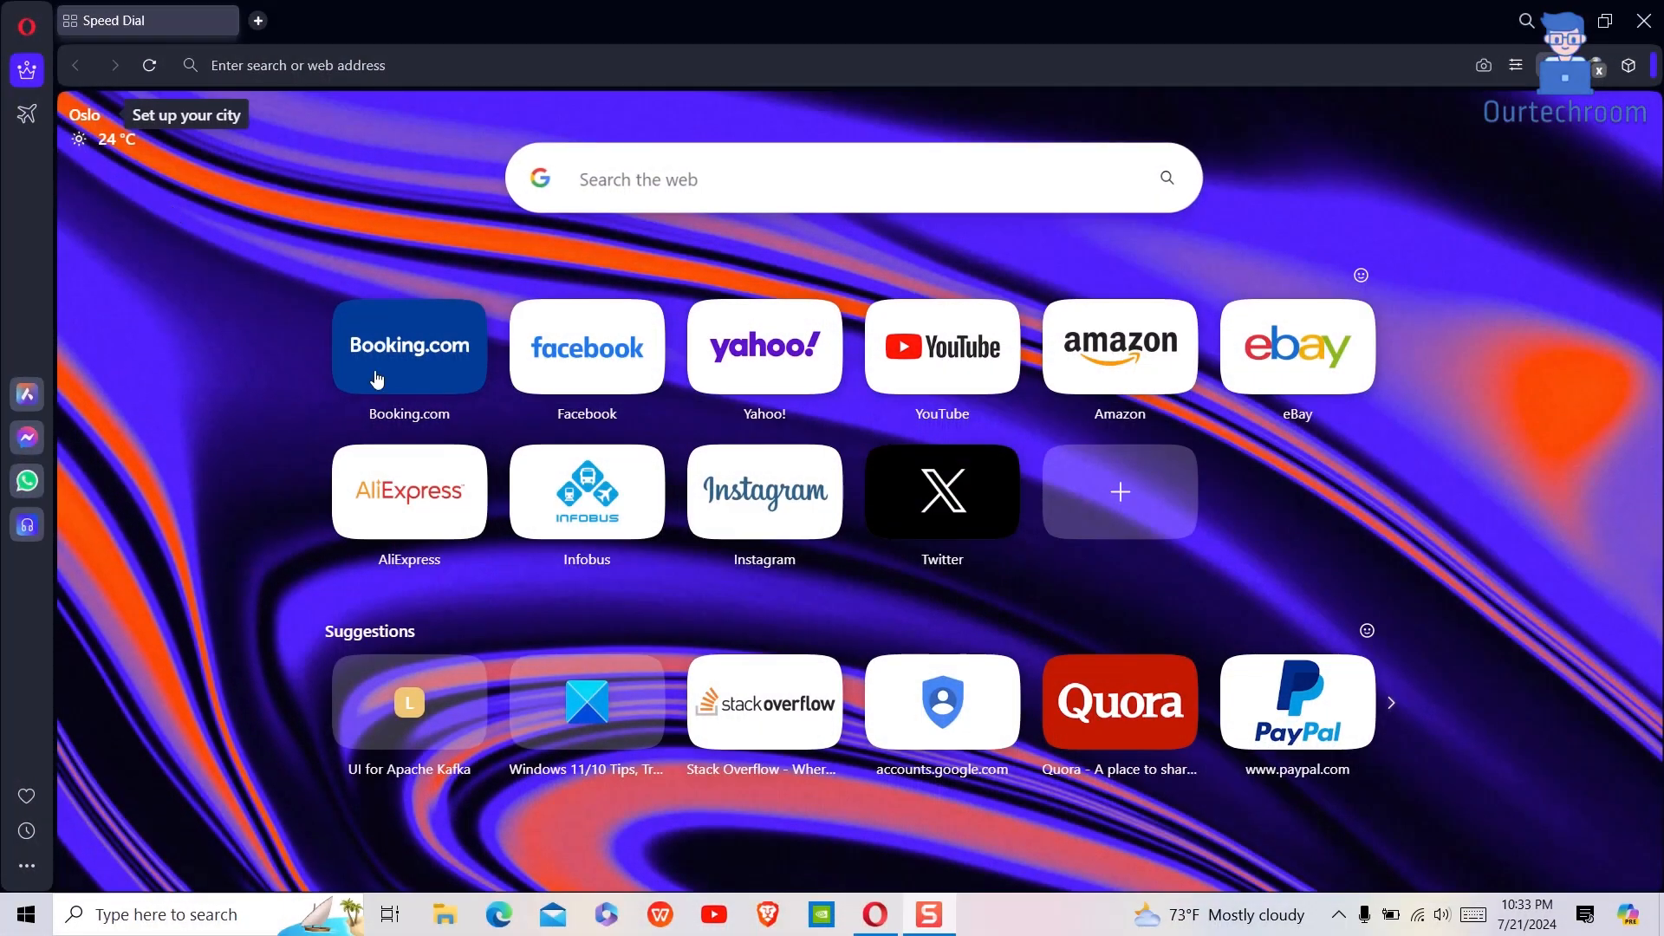
mouse_move(26, 866)
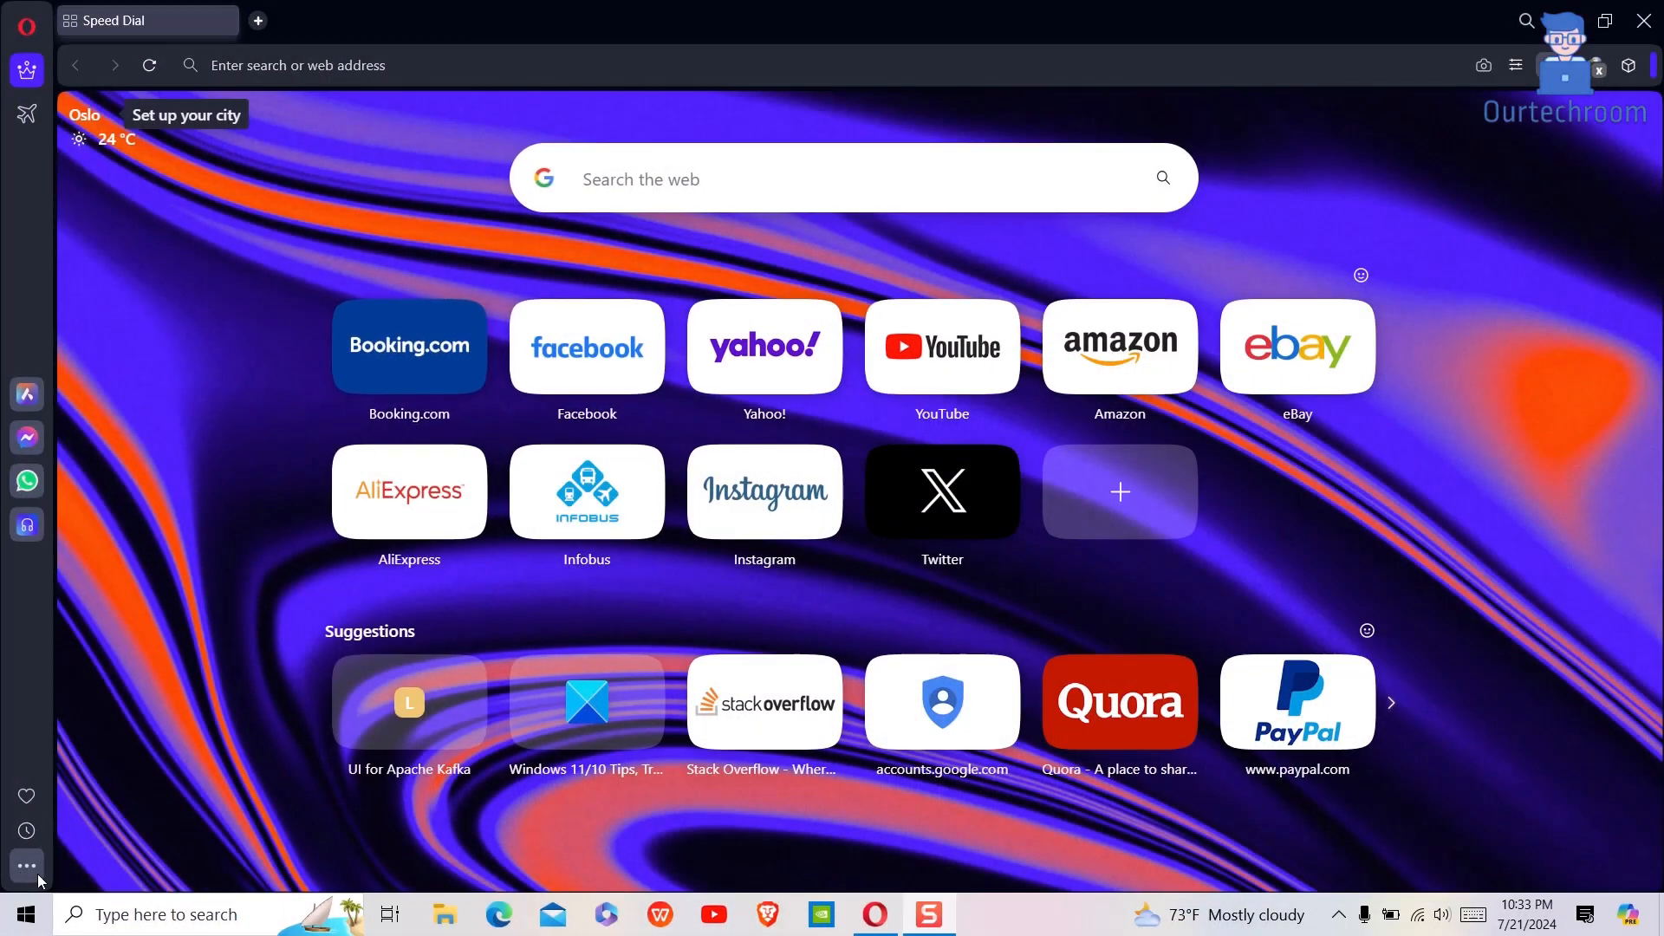
Step: Show the Sidebar Setup panel from the three-dot button at the sidebar bottom
left_click(26, 865)
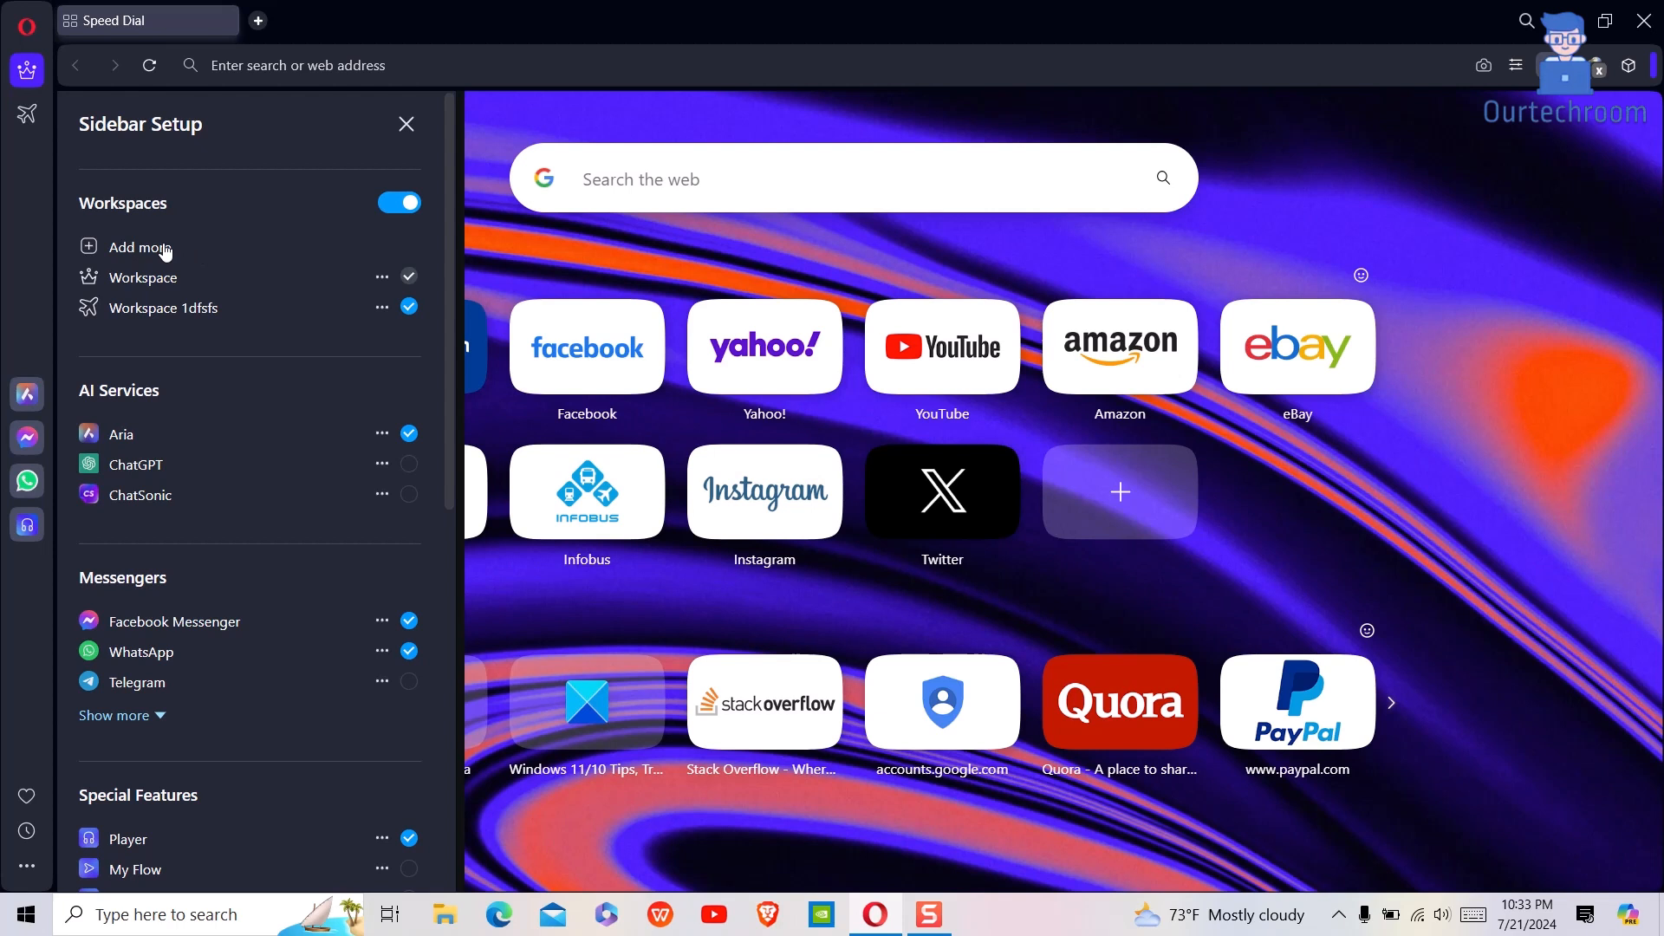
Step: Create Workspace 3 with the sun icon
left_click(138, 247)
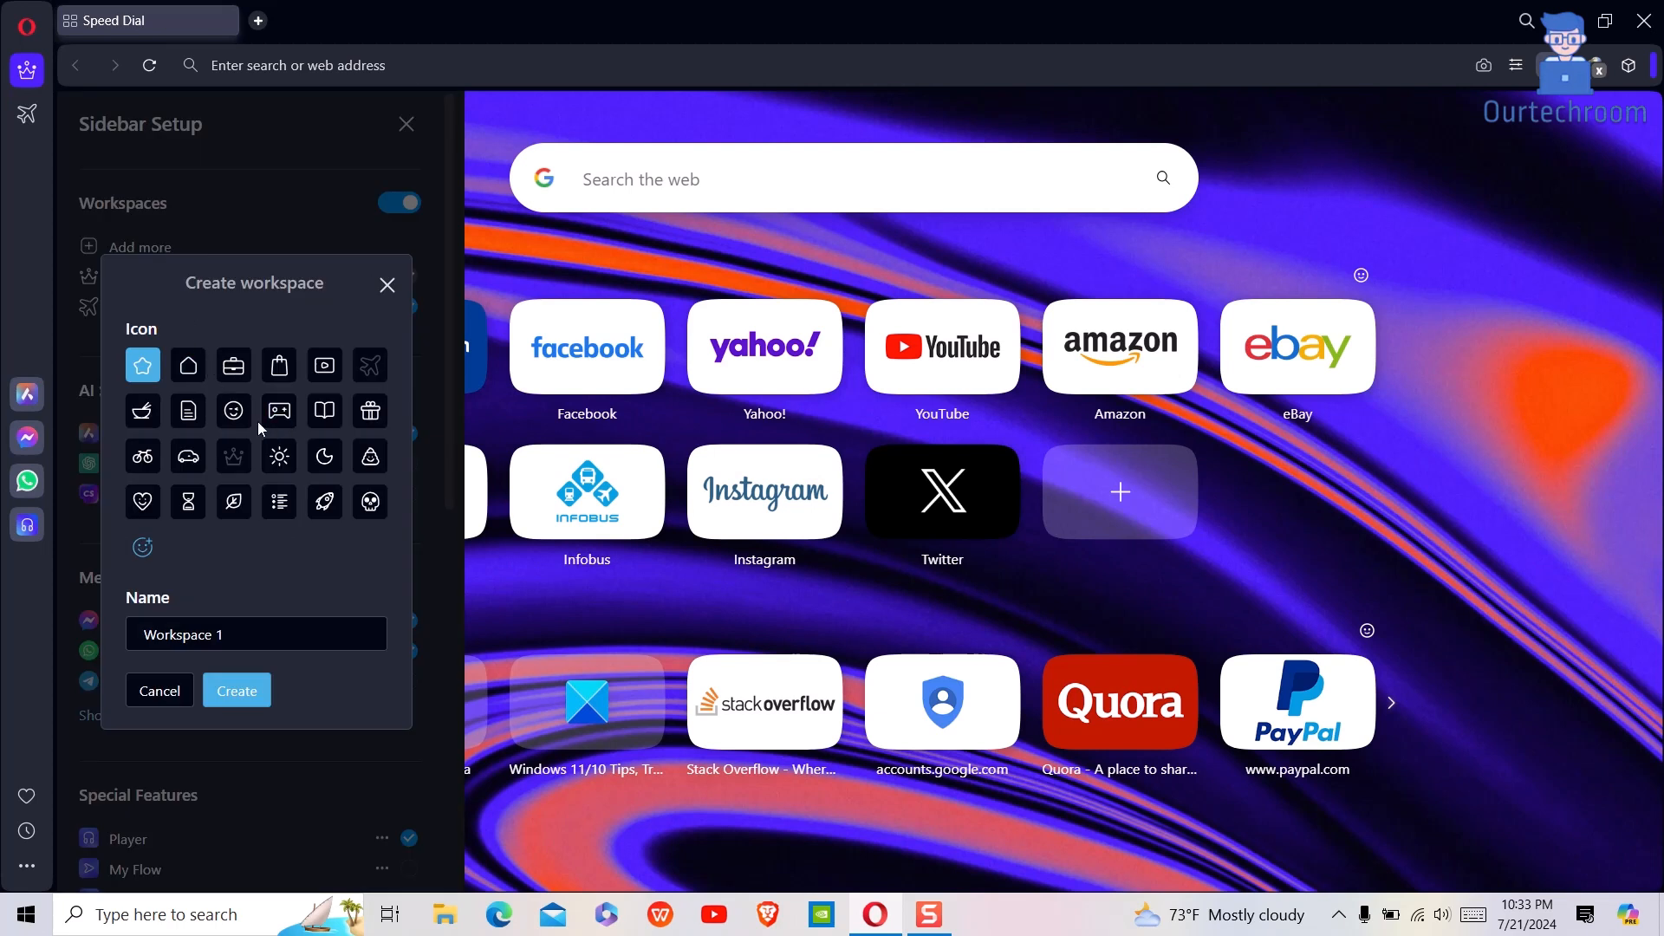
mouse_move(300, 451)
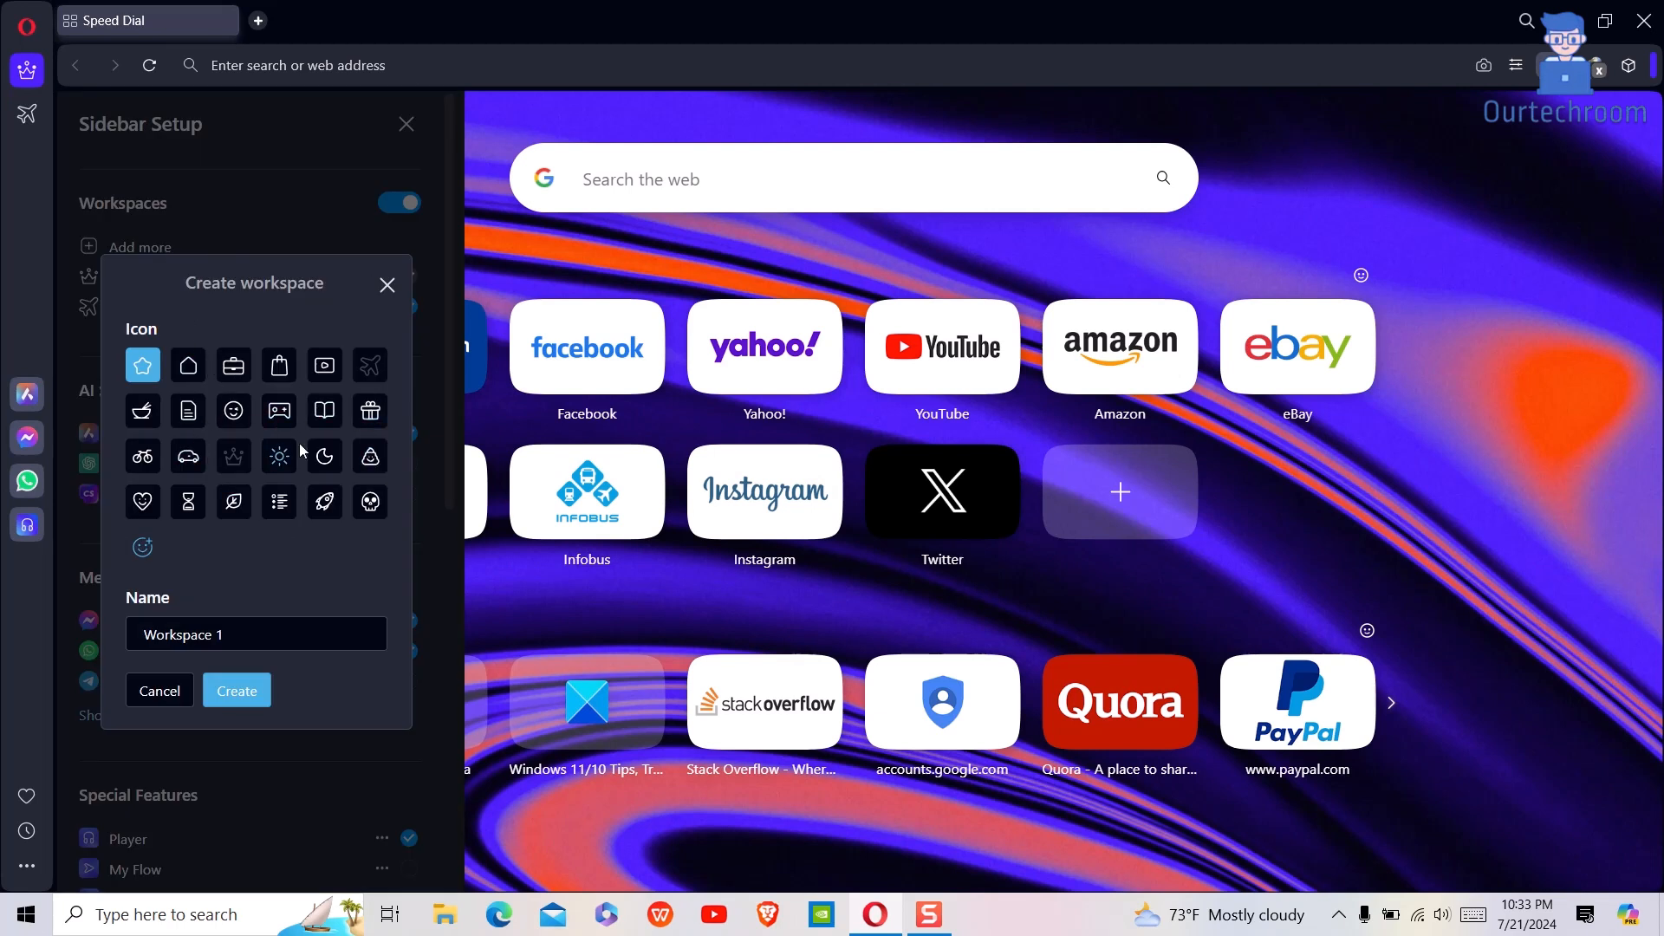
left_click(277, 456)
type("3")
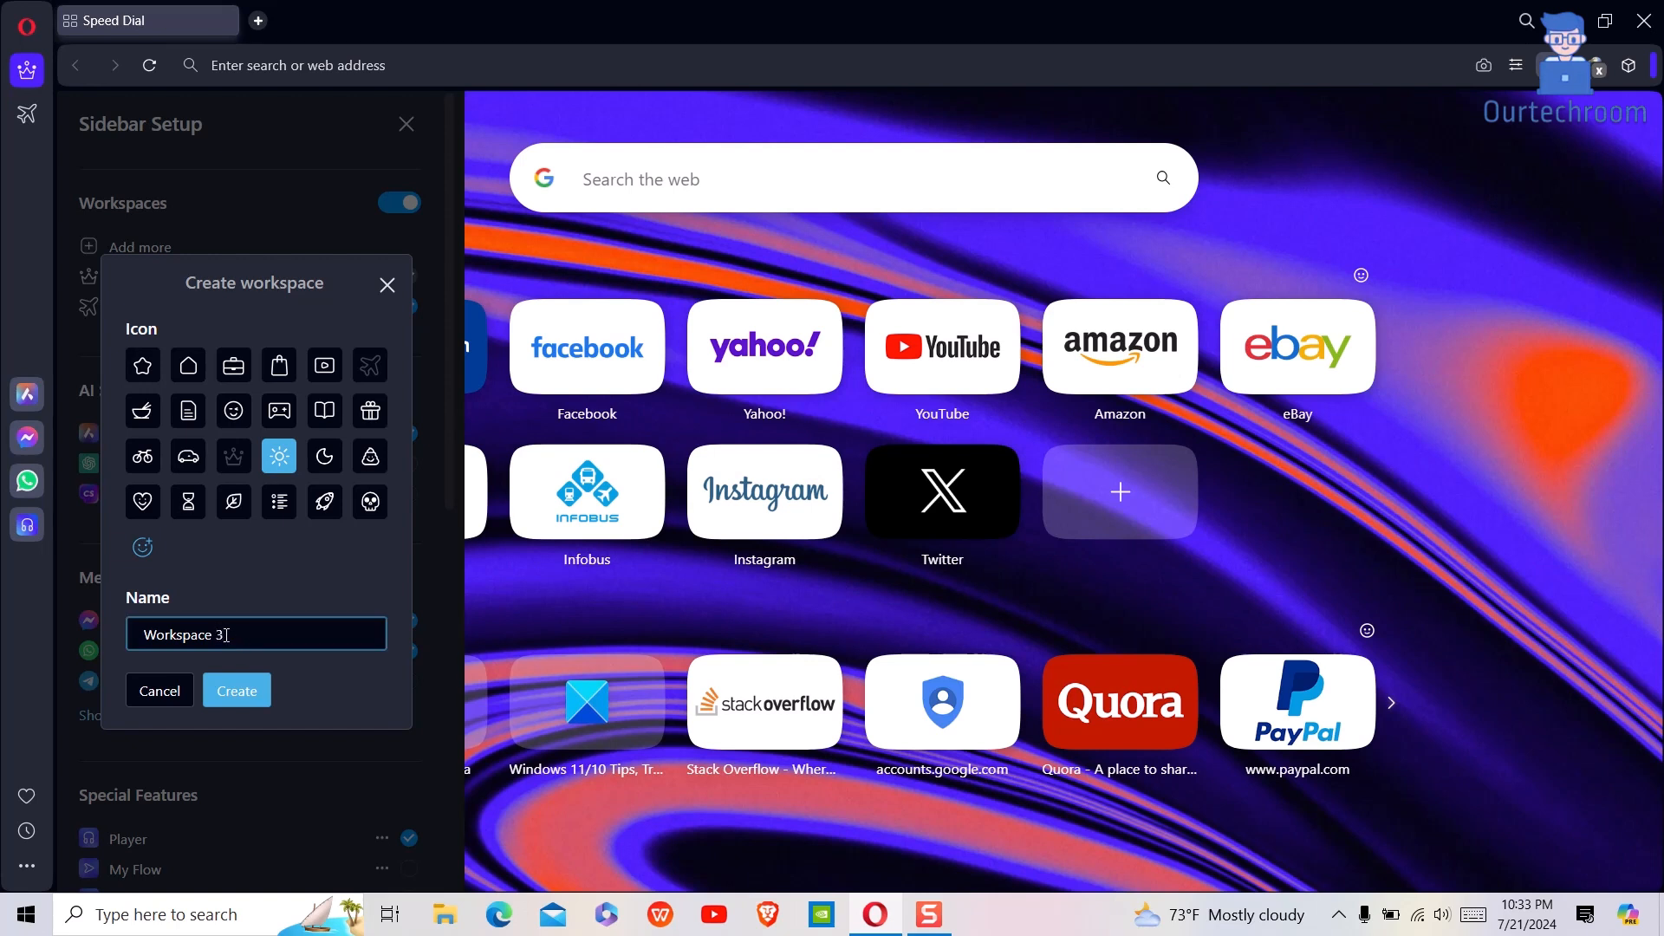
left_click(236, 690)
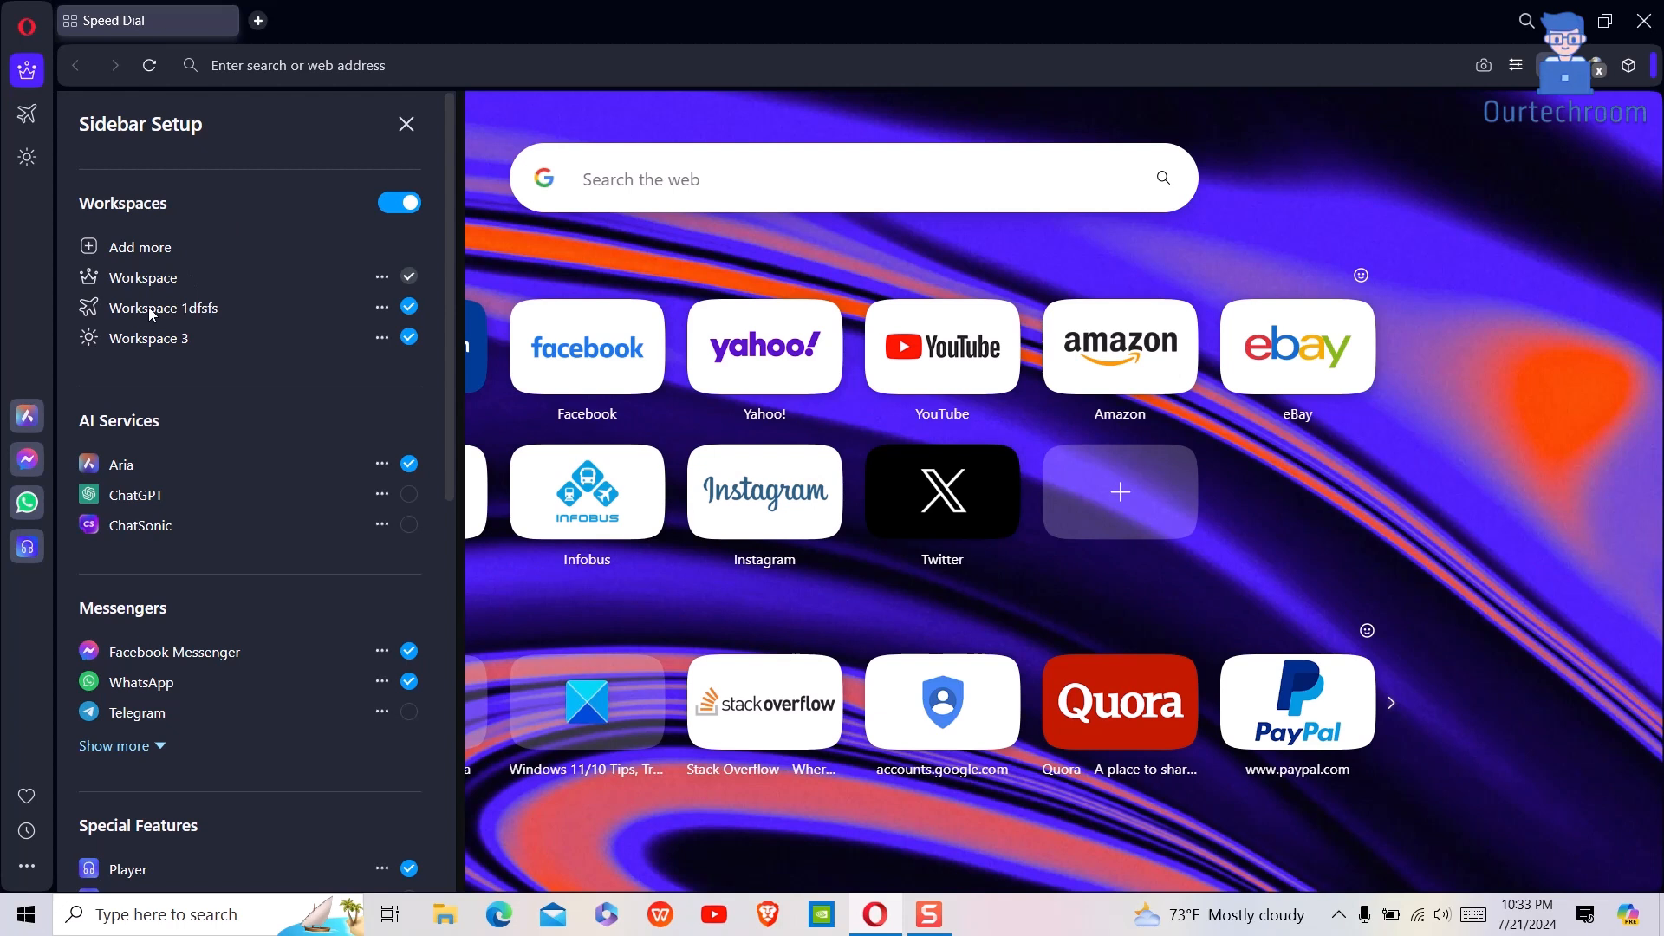
Step: Create Workspace 5 with the warning icon and close Sidebar Setup
left_click(139, 246)
type("Workspace")
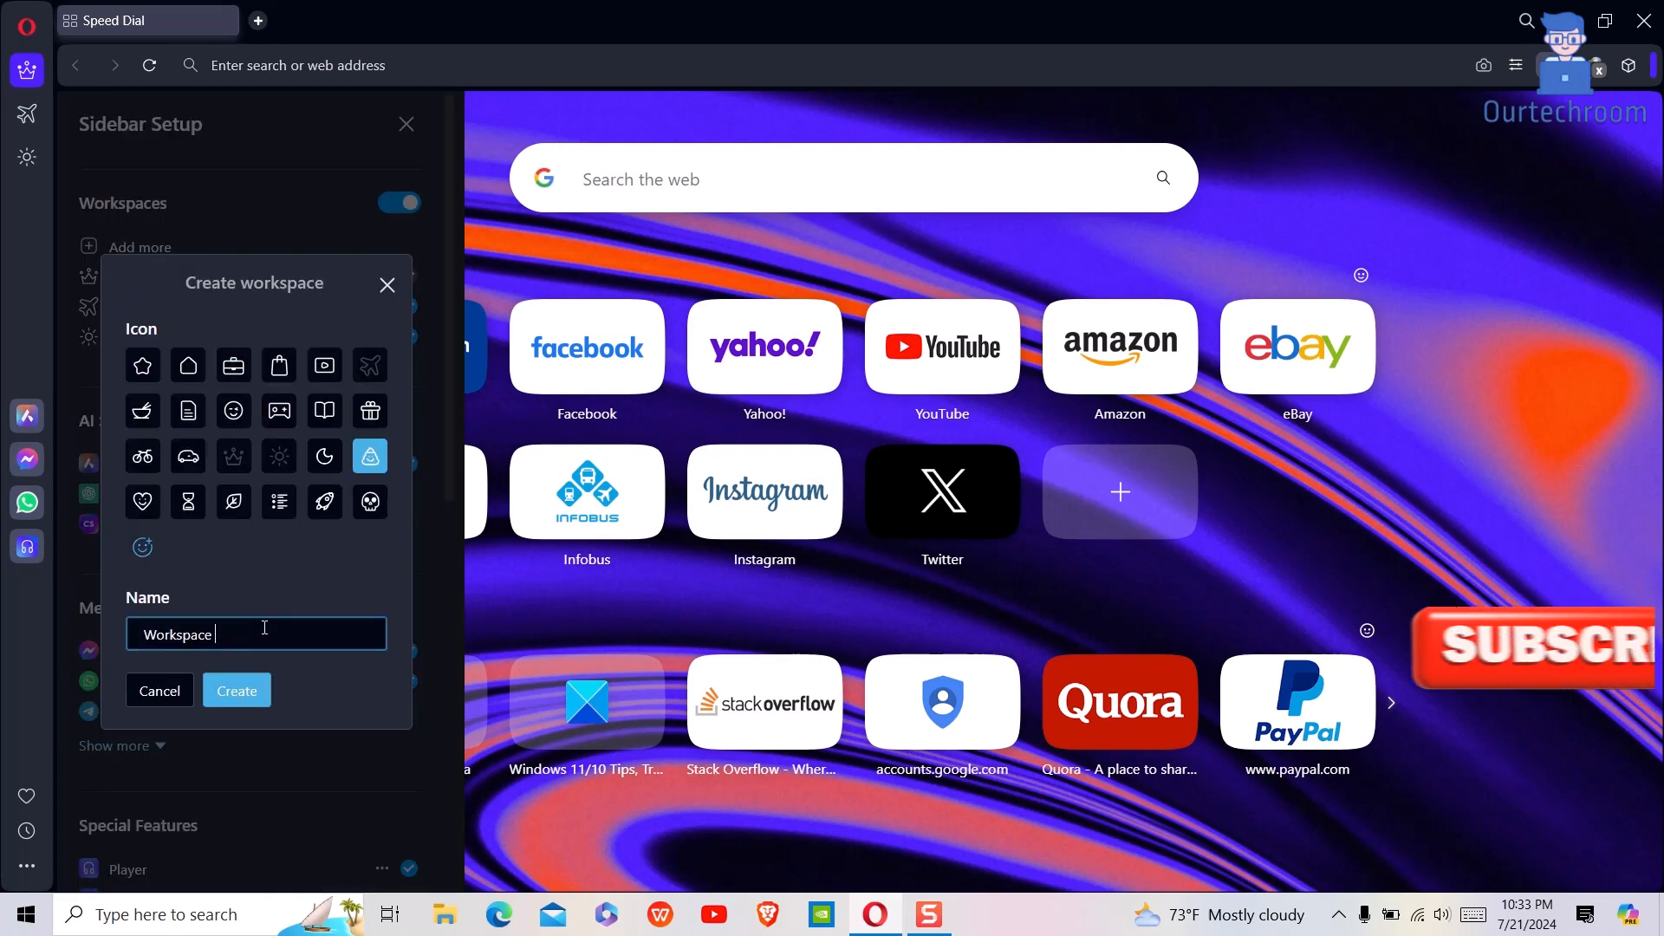
left_click(236, 690)
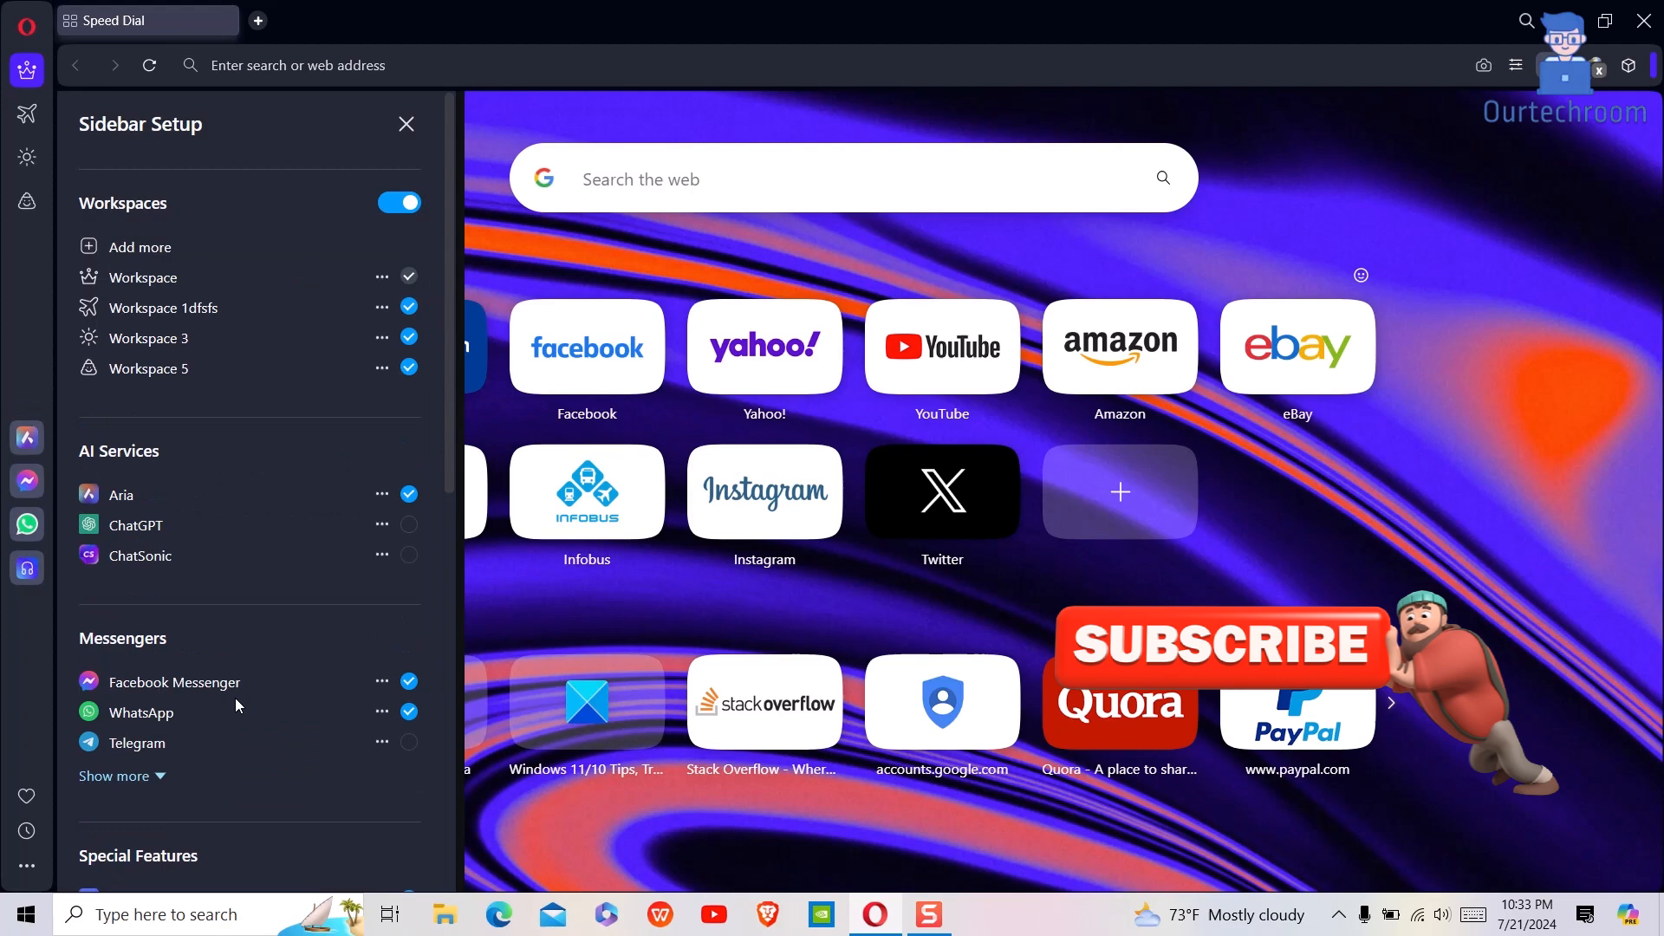
left_click(405, 125)
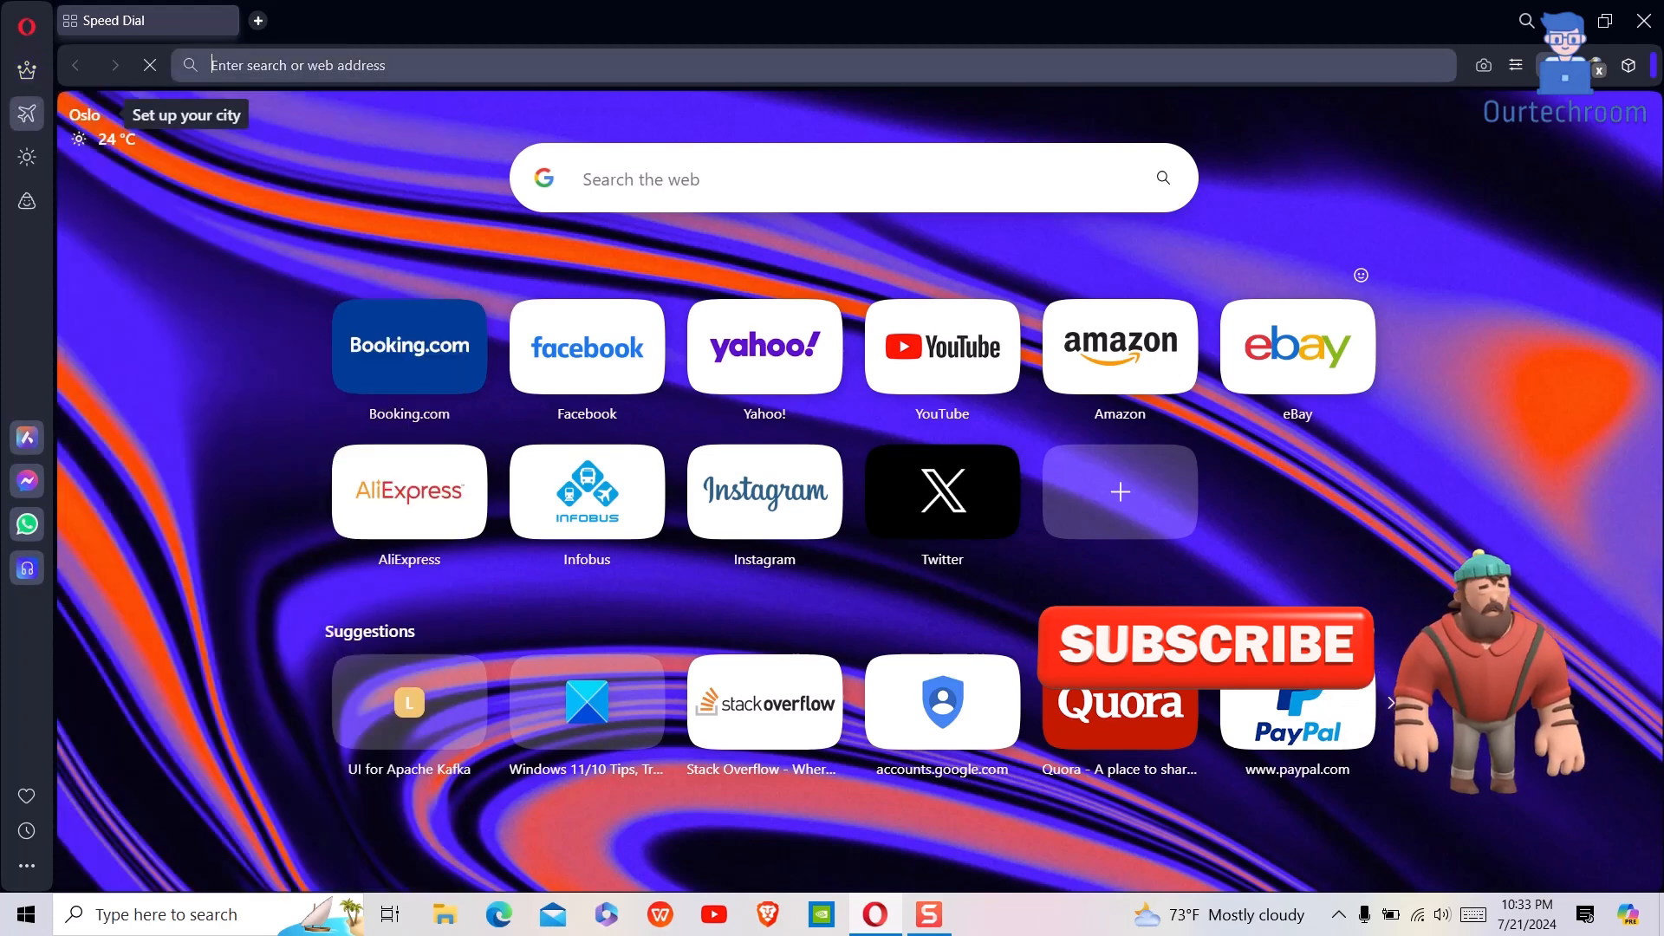
mouse_move(26, 113)
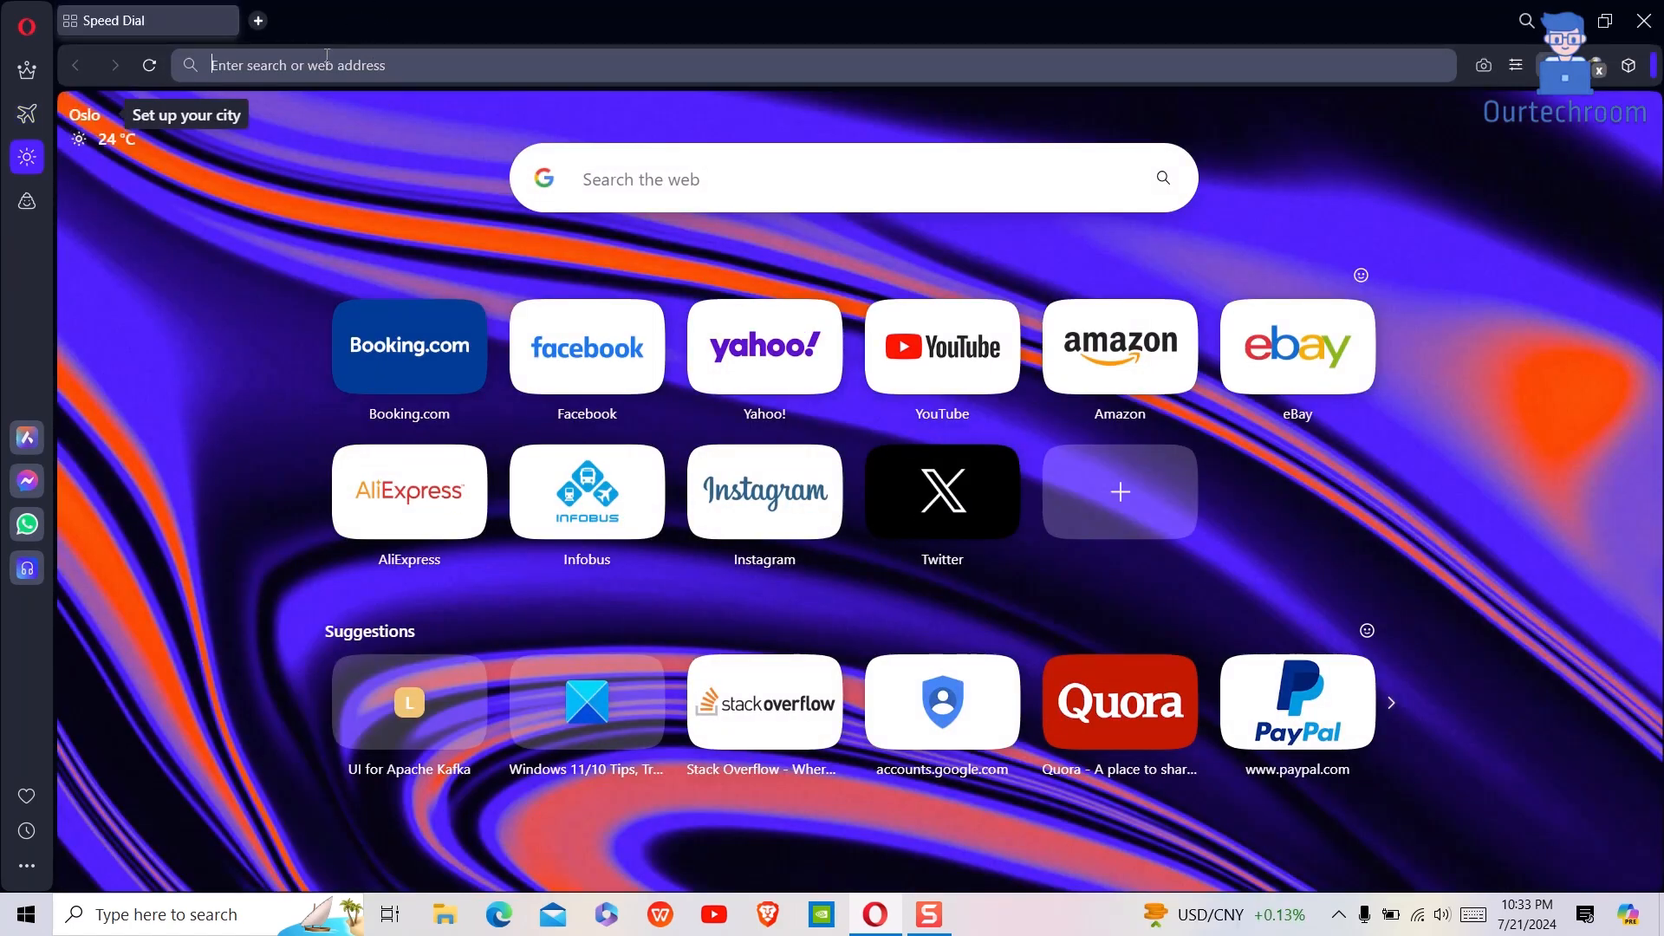
Step: Reopen Sidebar Setup from the three-dot button with Workspace 5 active
left_click(26, 865)
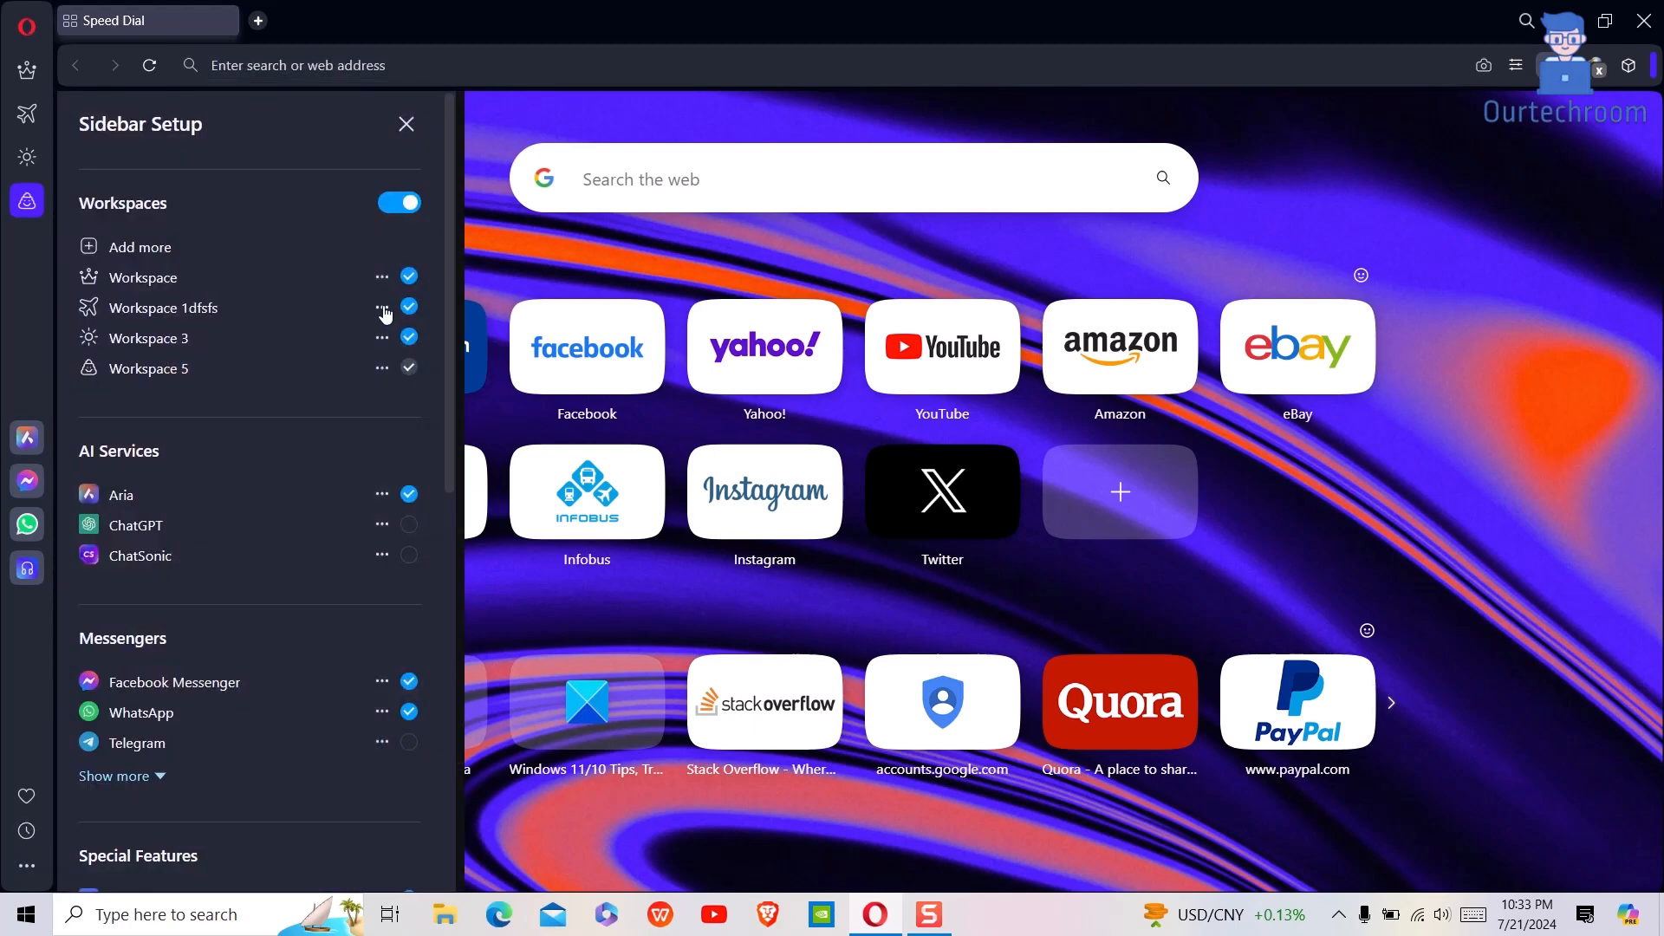
Step: Remove Workspace 1dfsfs and confirm the removal
left_click(381, 308)
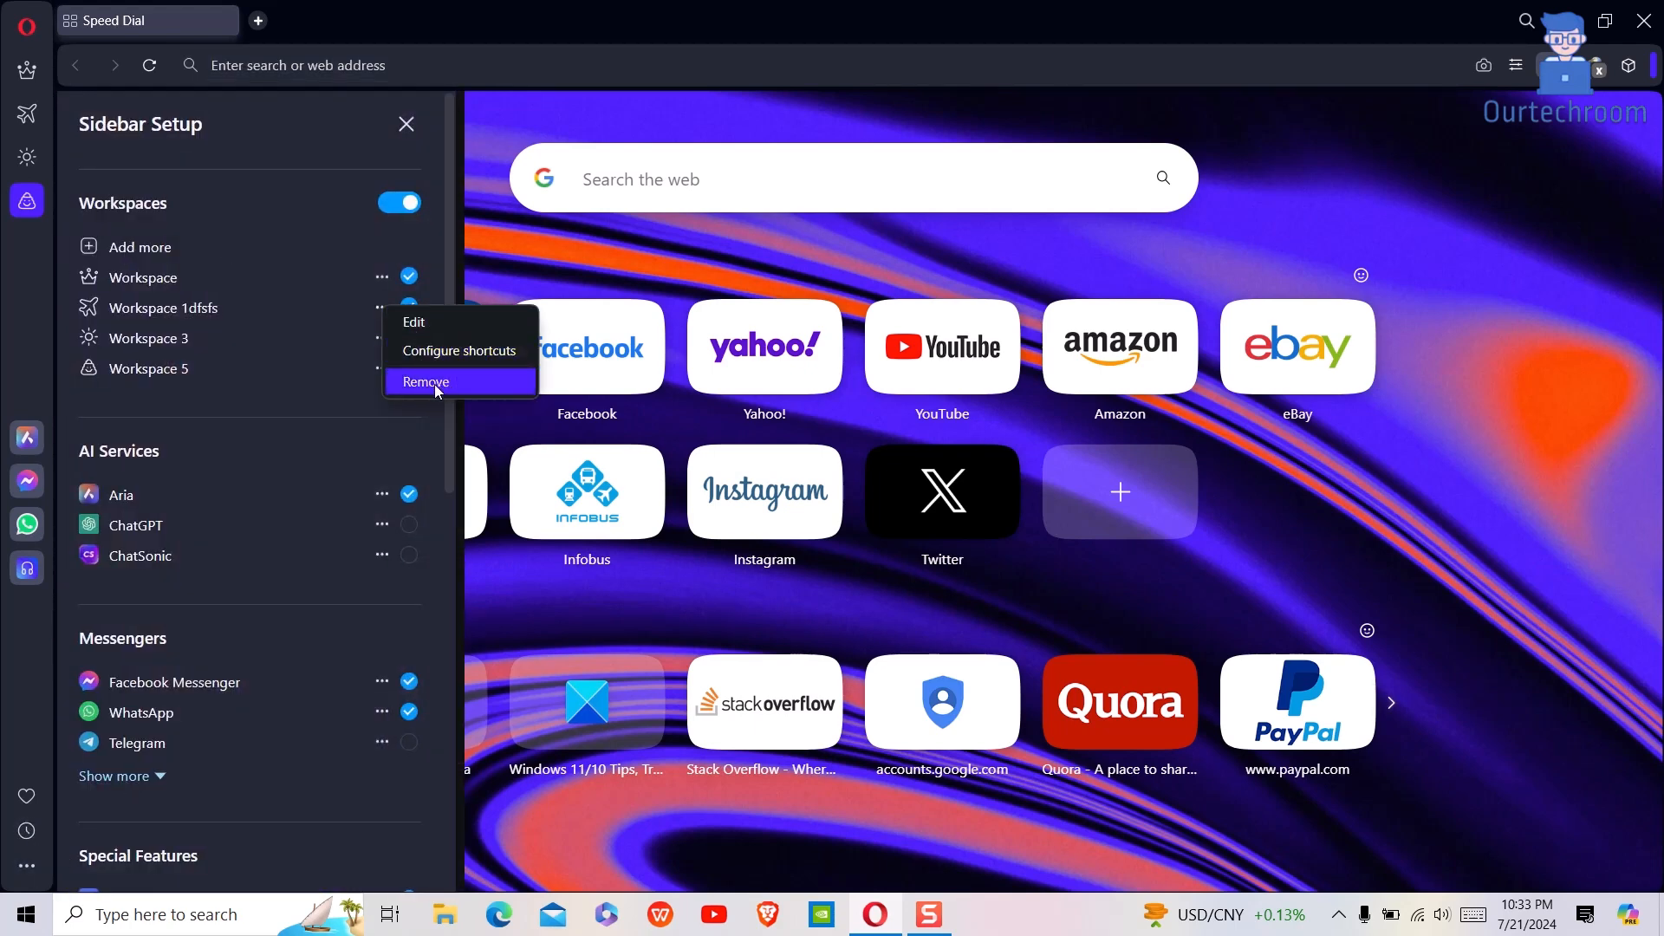
left_click(427, 381)
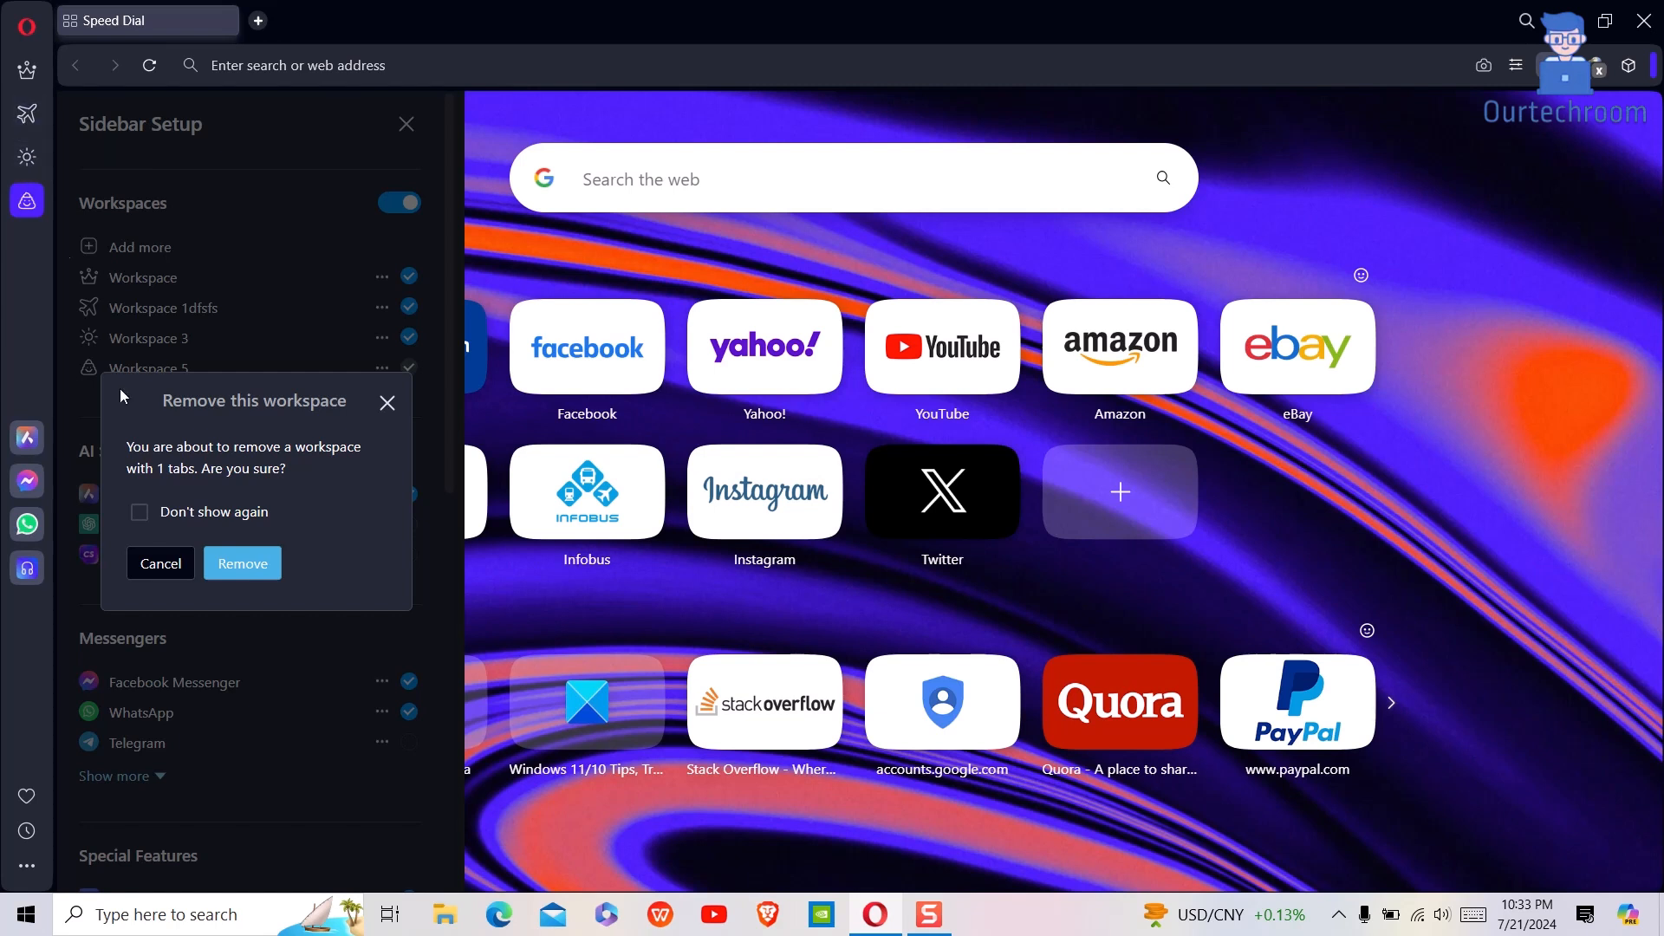
mouse_move(243, 562)
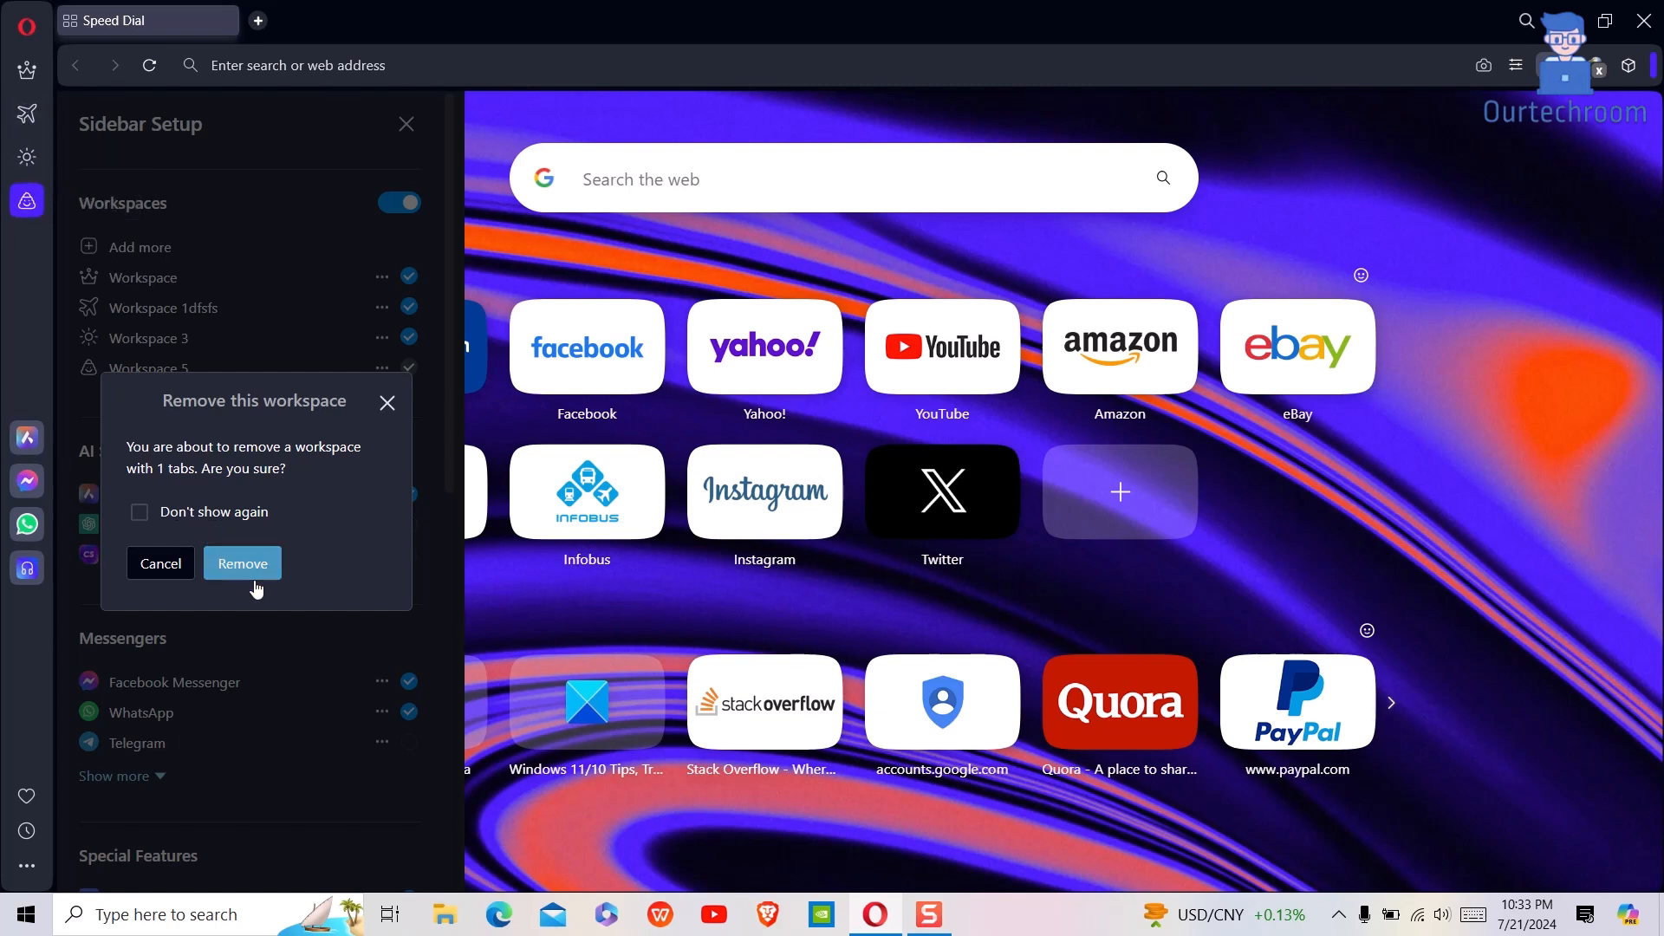
left_click(243, 564)
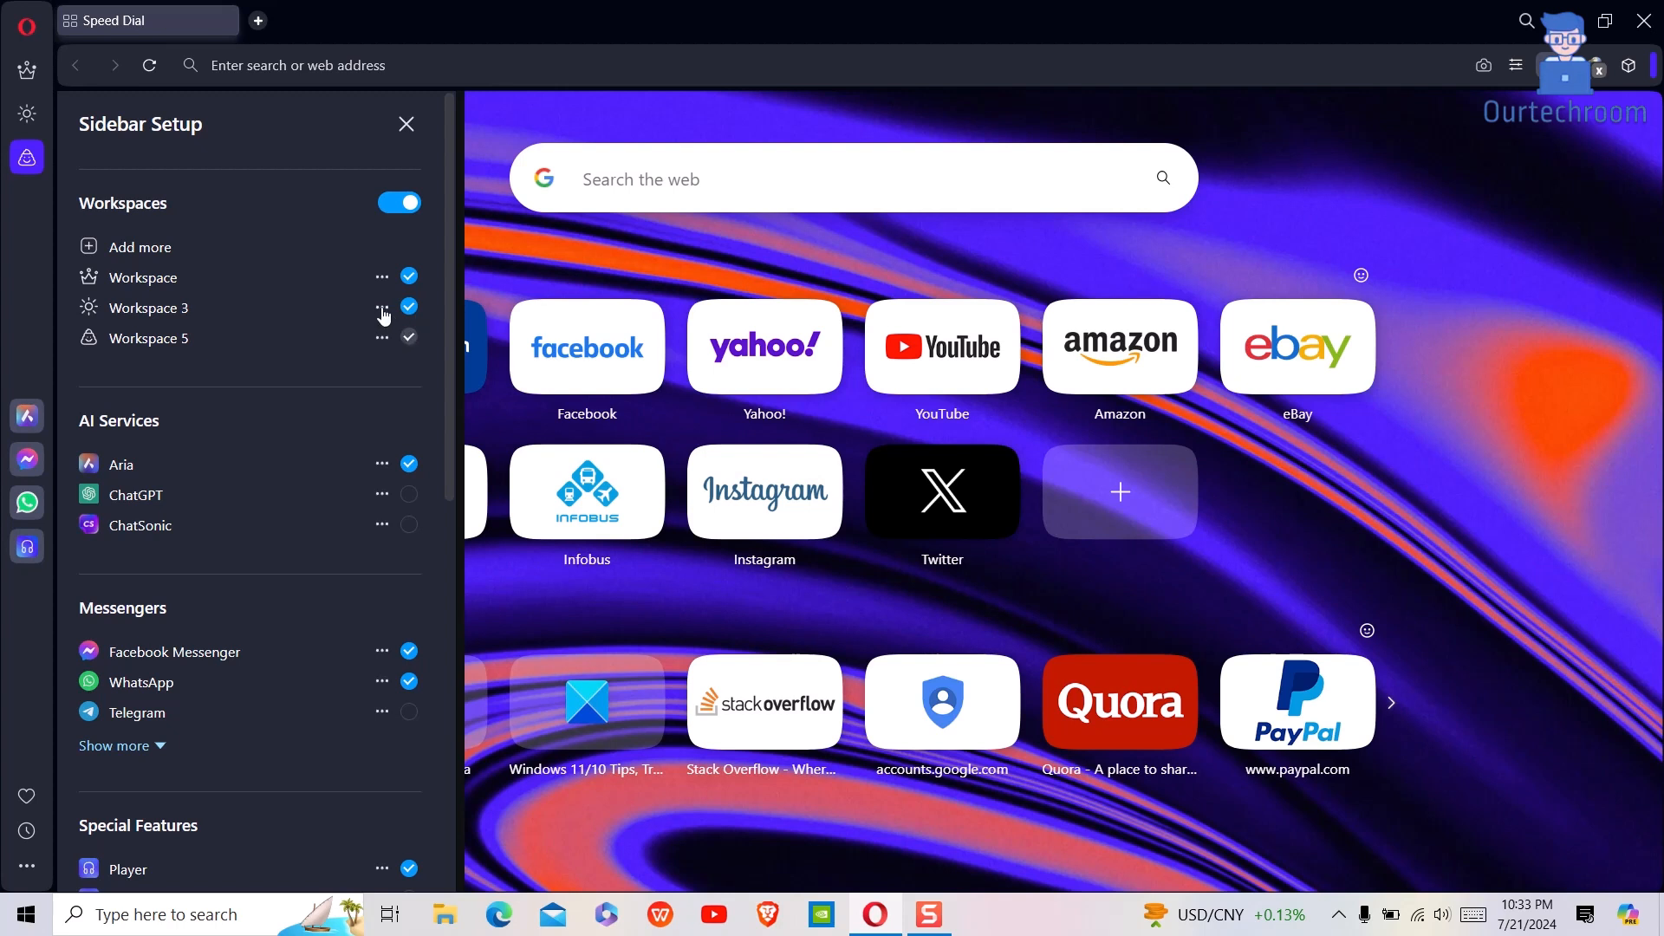
Step: Rename Workspace 3 to Workspace 33 and save it
left_click(381, 308)
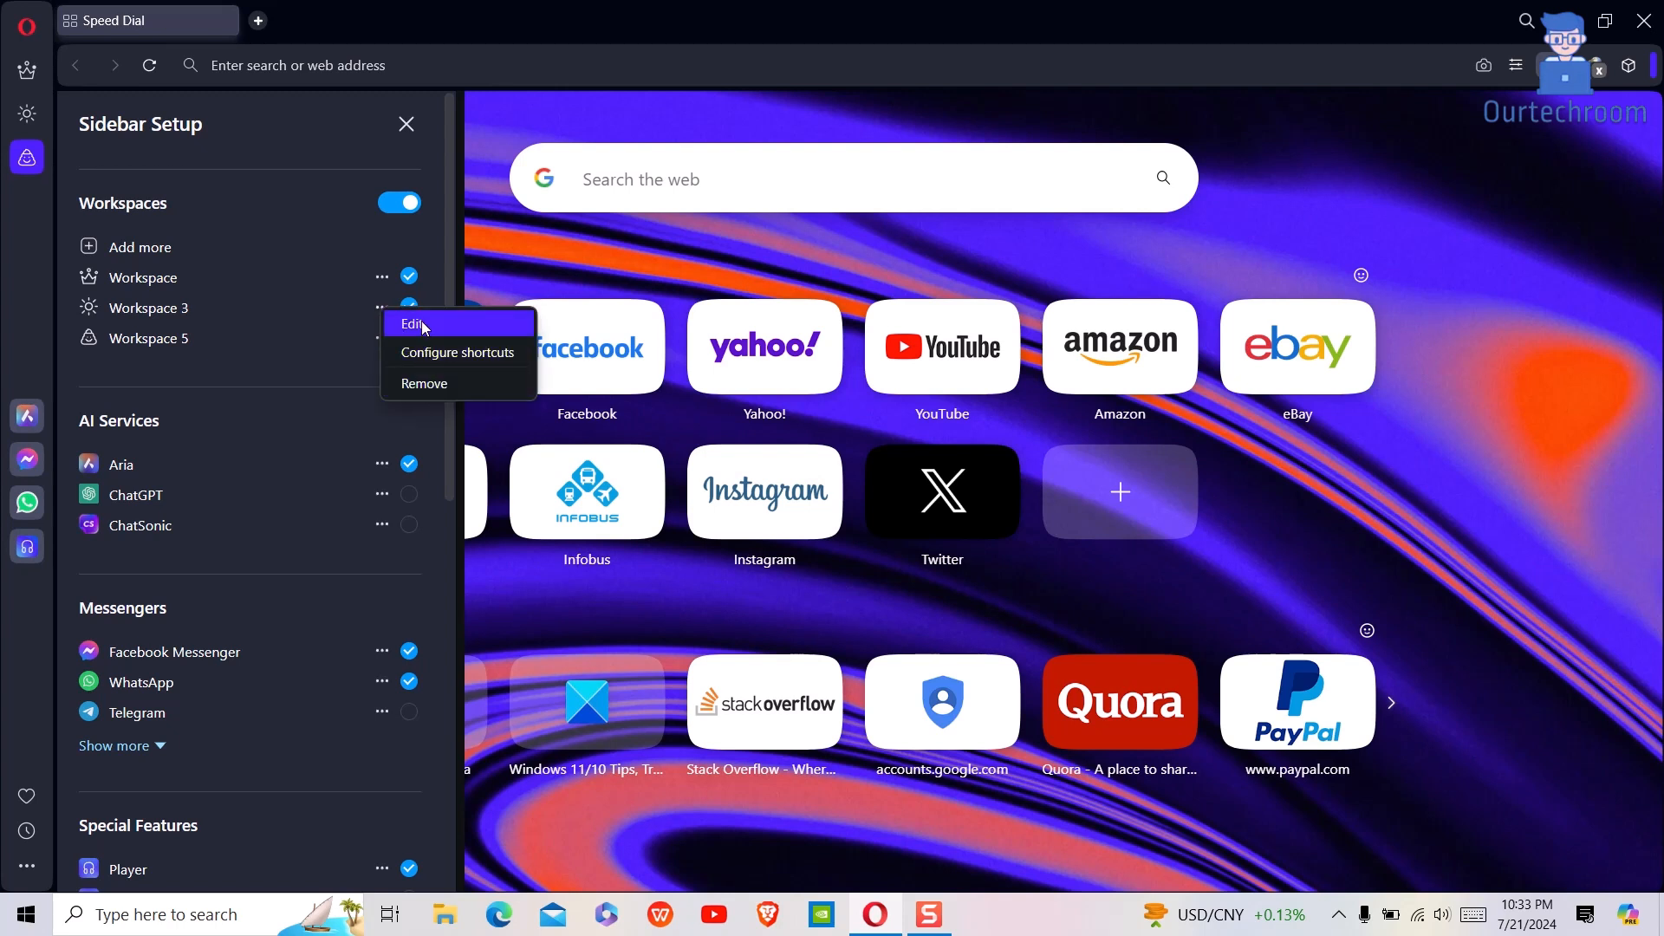
left_click(413, 324)
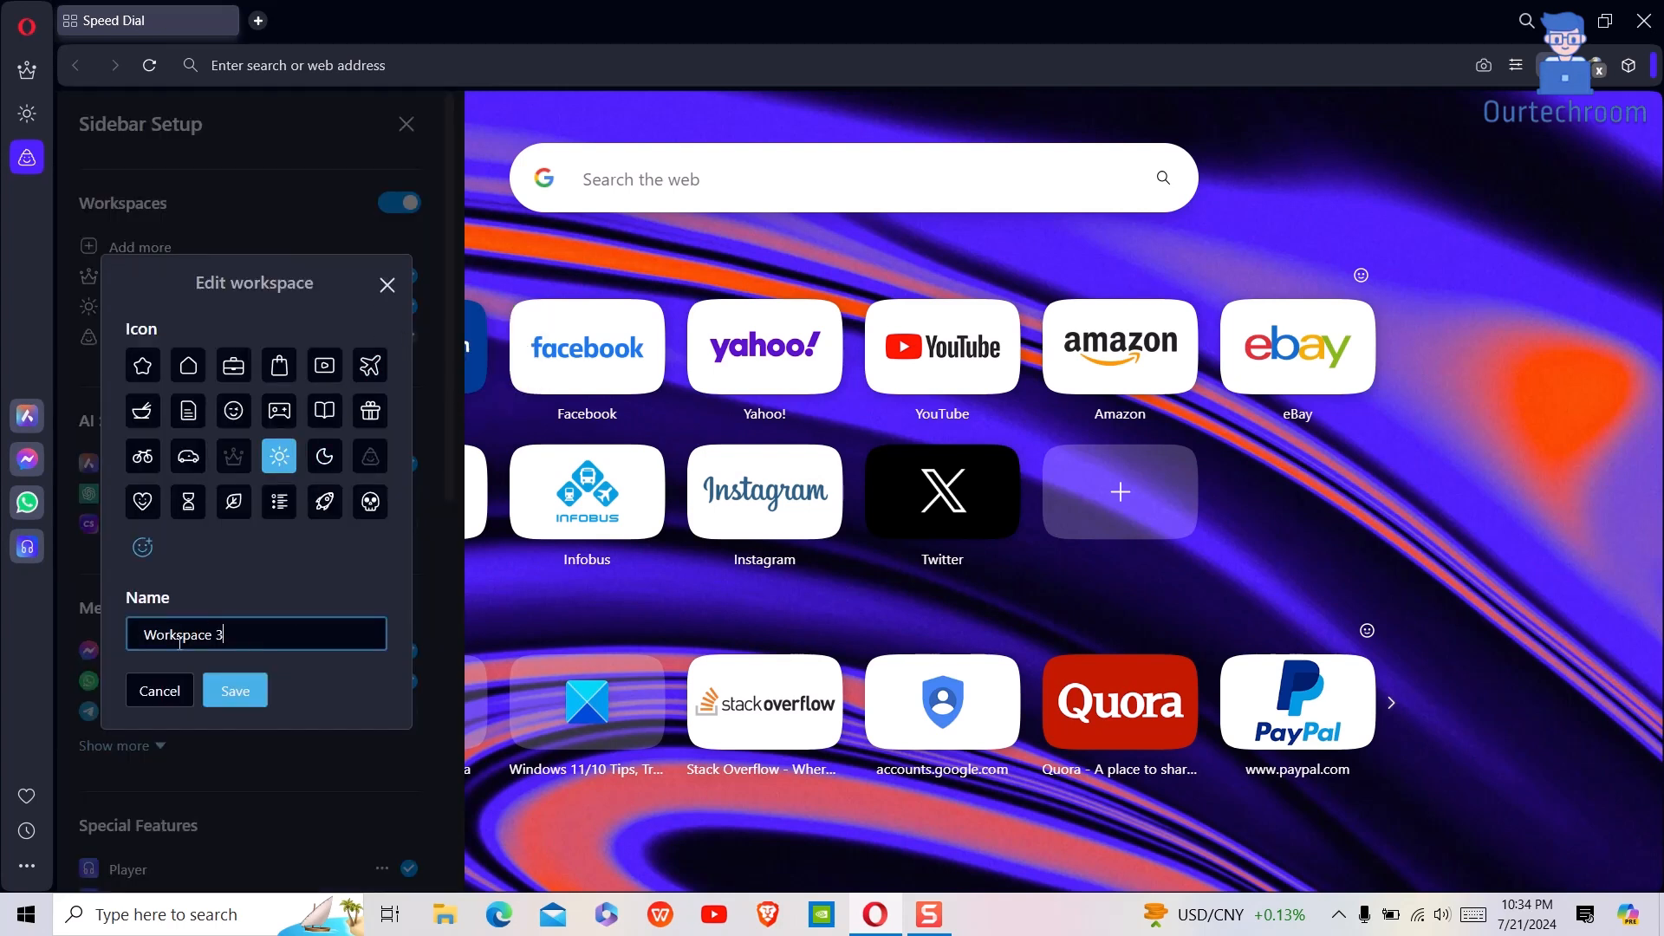
type("3")
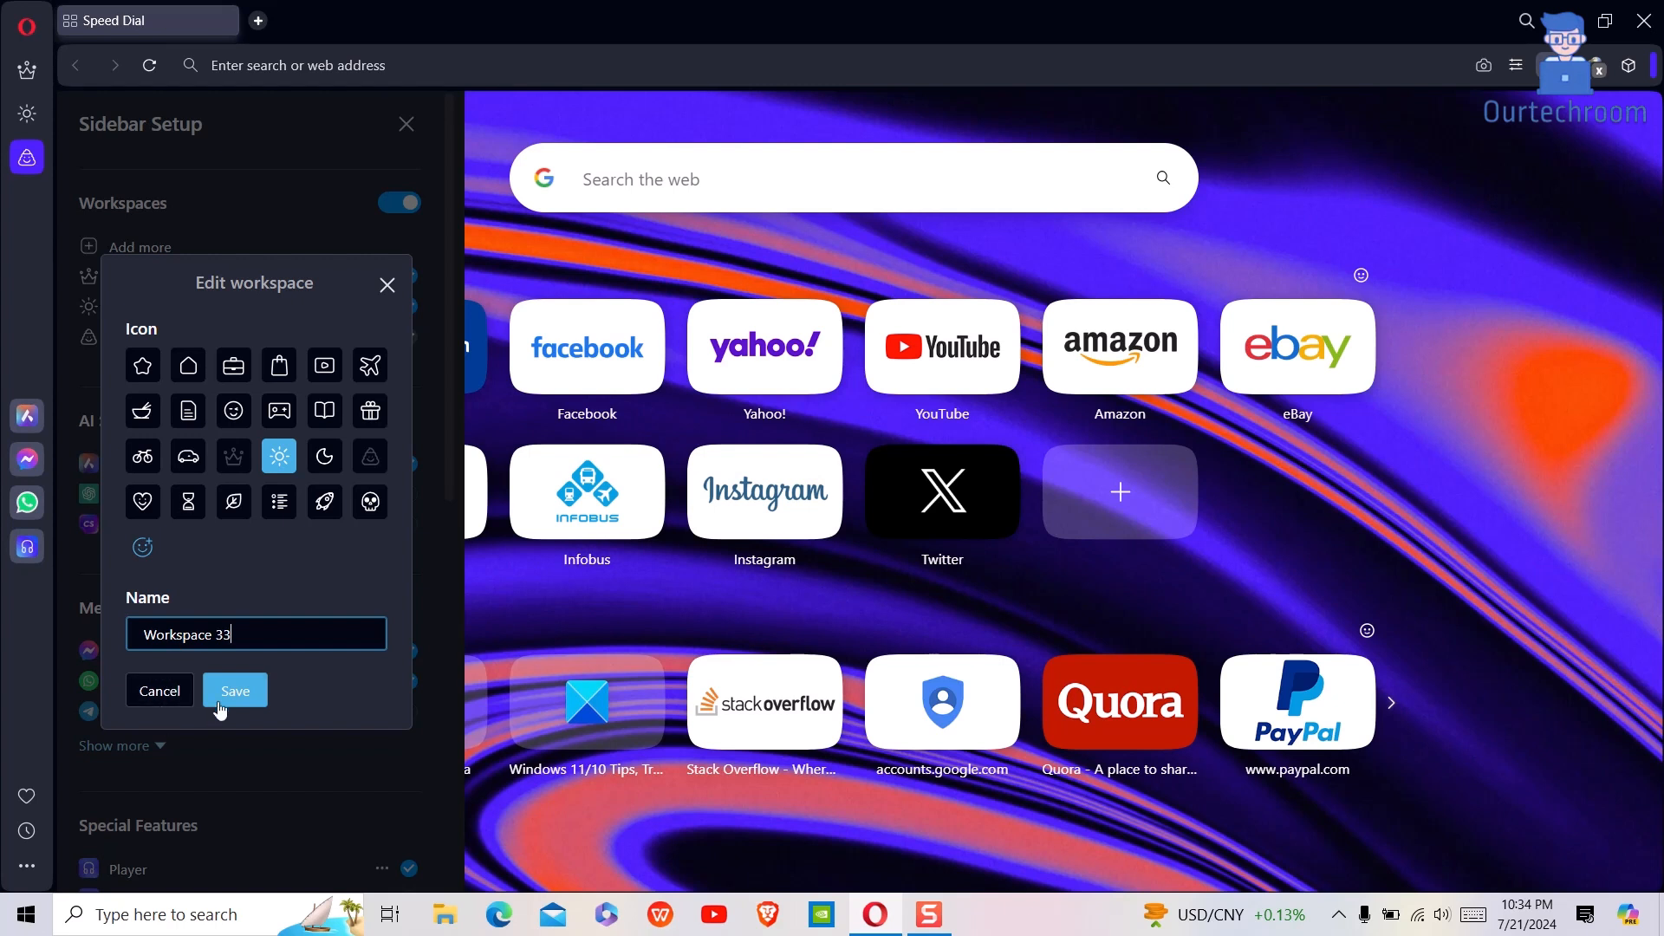
left_click(234, 692)
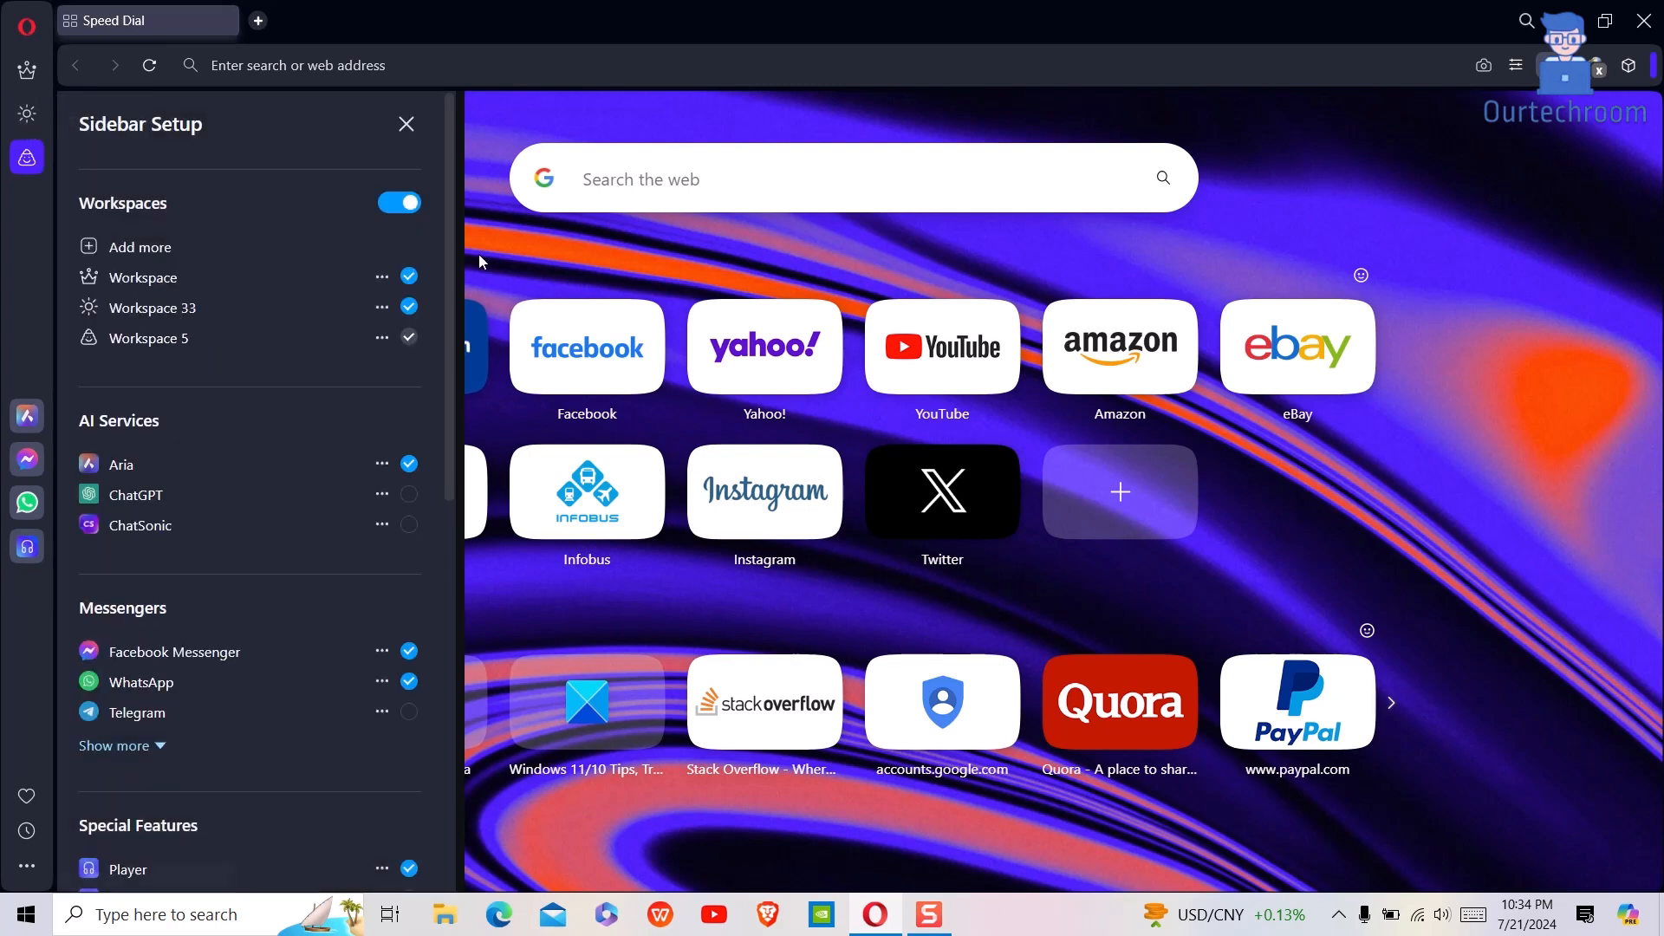
mouse_move(326, 302)
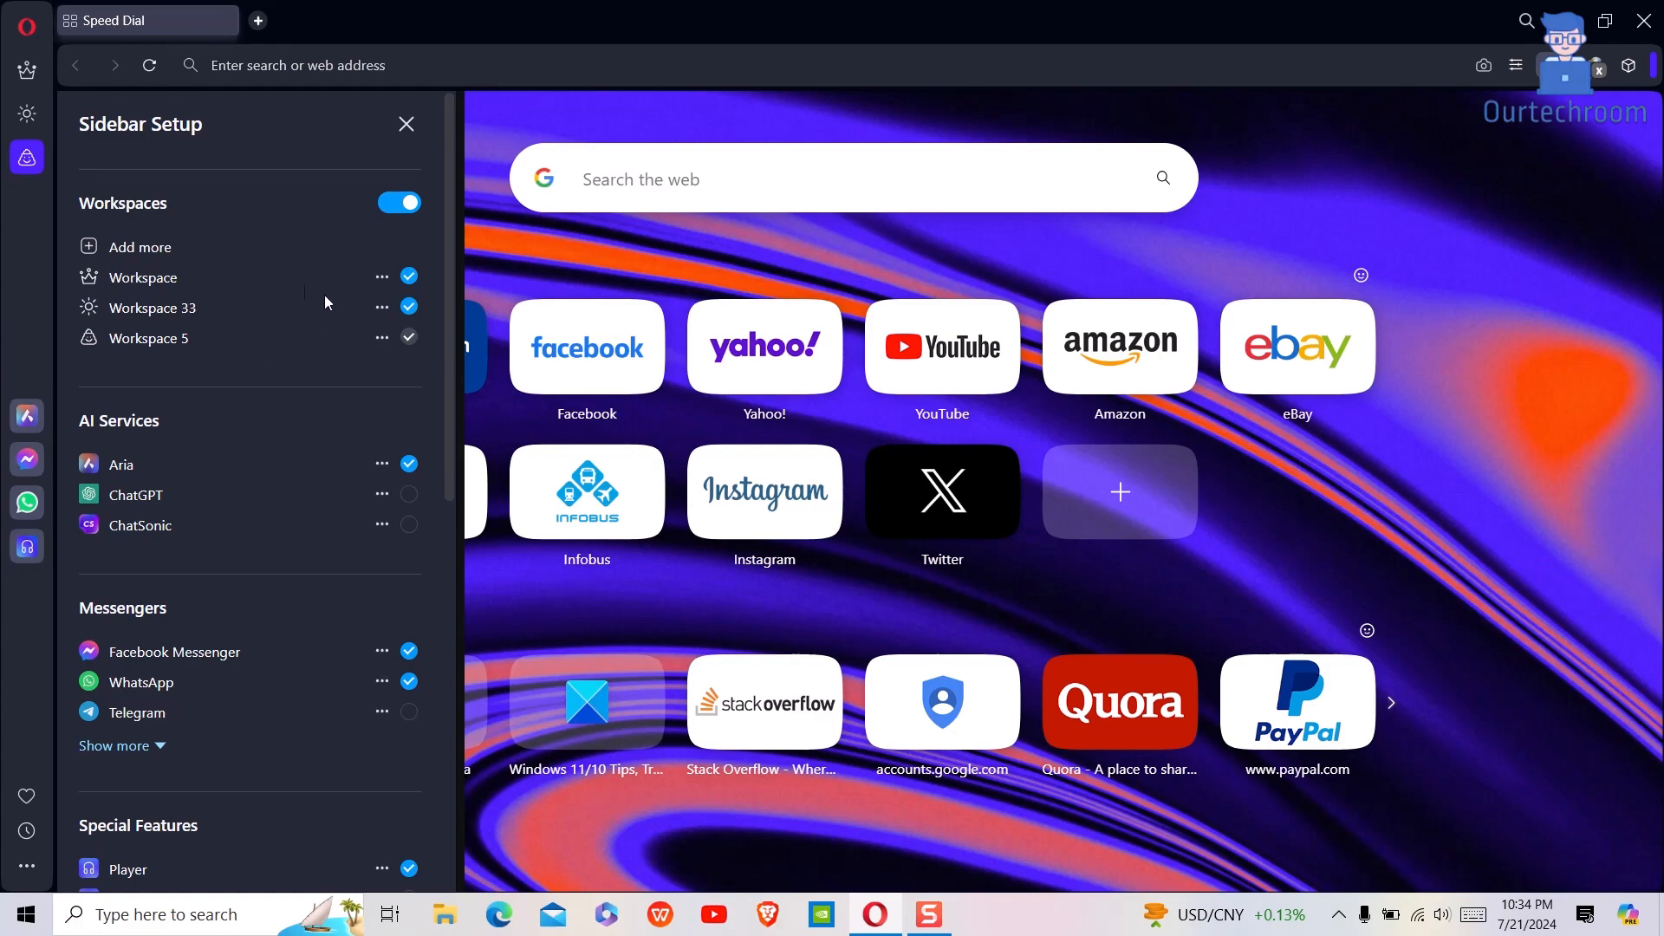